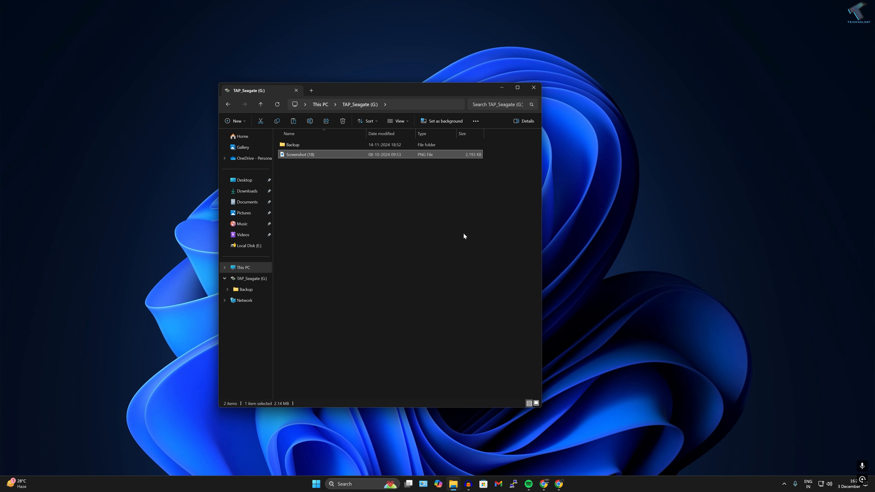
mouse_move(298, 159)
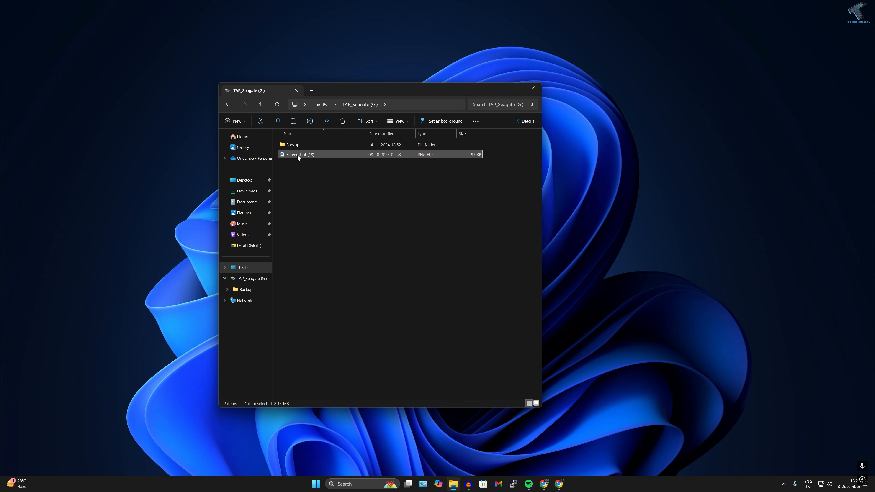
- Bring up the context menu for Screenshot (18) to open it with Photos
right_click(299, 154)
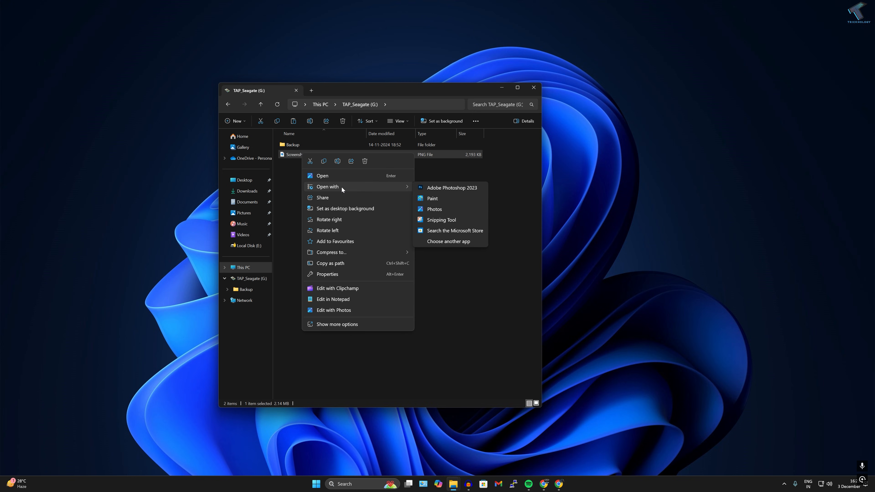
mouse_move(438, 213)
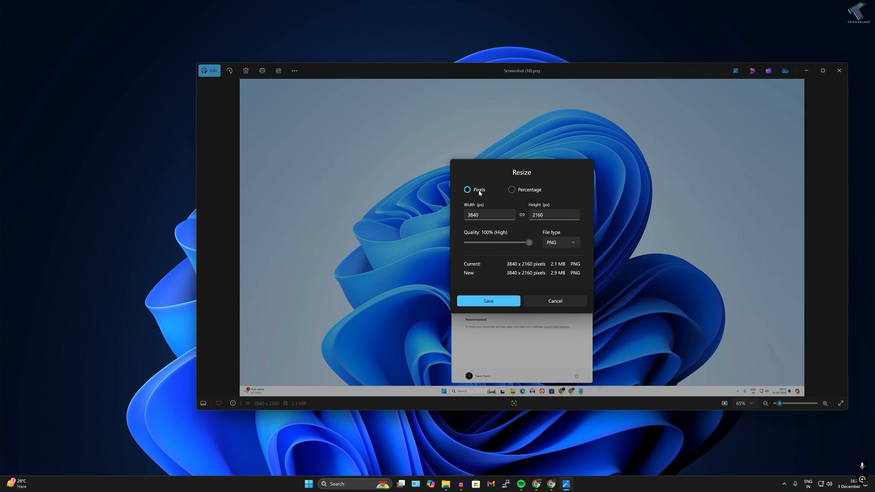
mouse_move(519, 216)
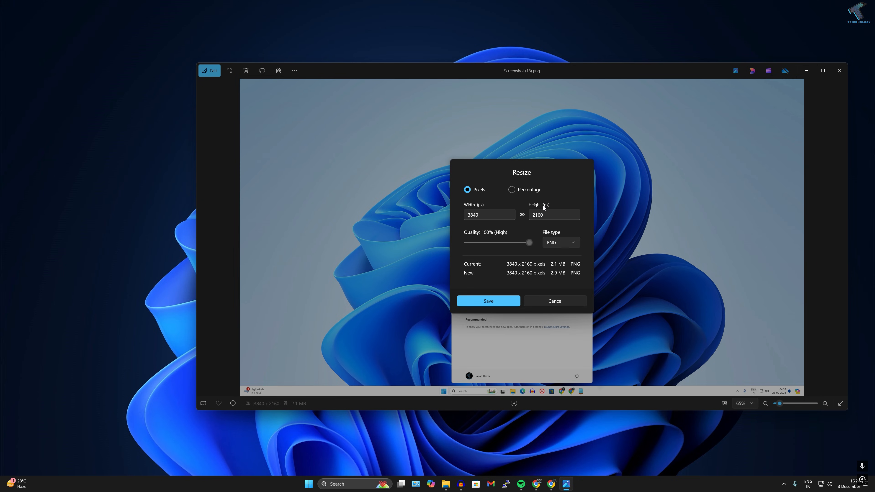
- Enter height 720 pixels so the new size becomes 1280 × 720
click(552, 214)
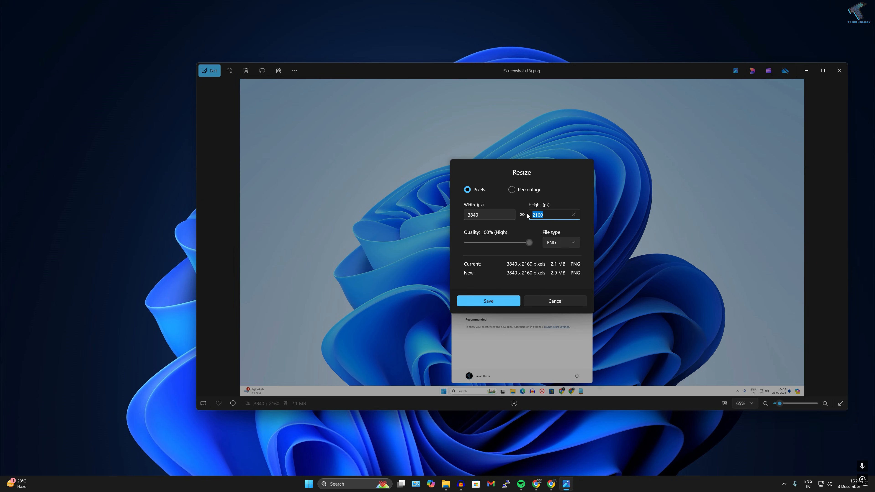
text(72)
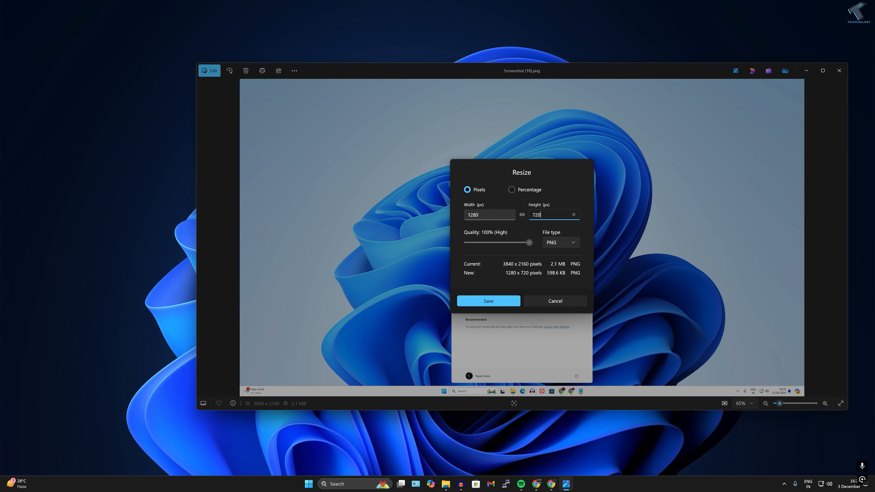
mouse_move(527, 217)
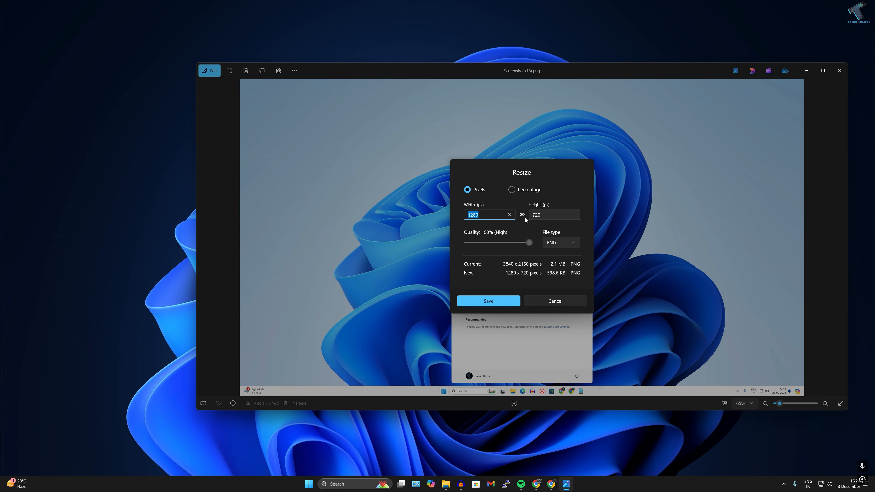
- Choose JPG as the output file type for the resized copy
click(560, 242)
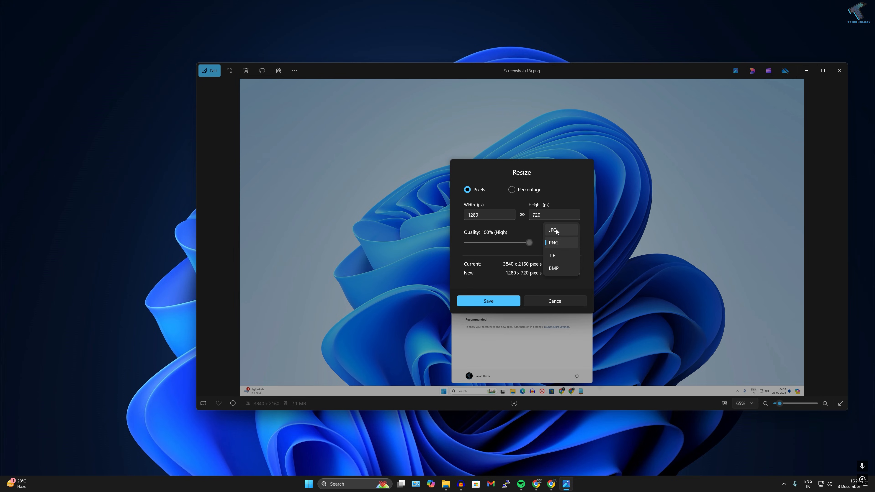
mouse_move(534, 238)
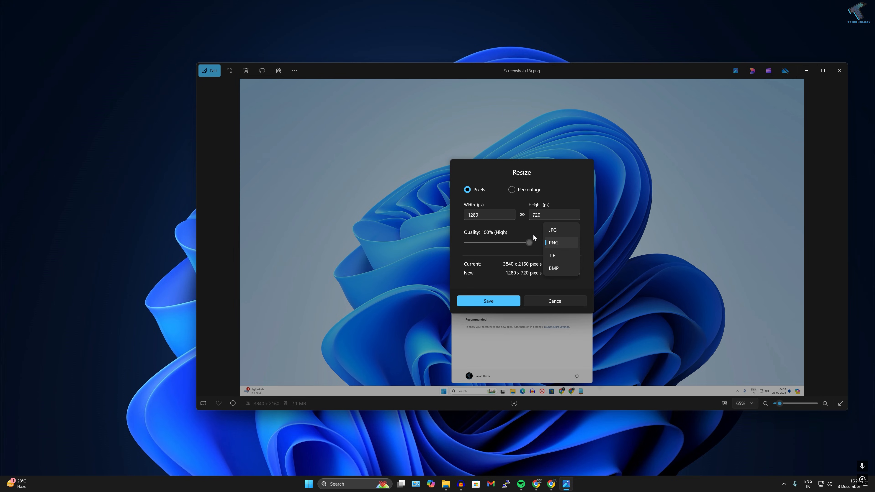
click(552, 242)
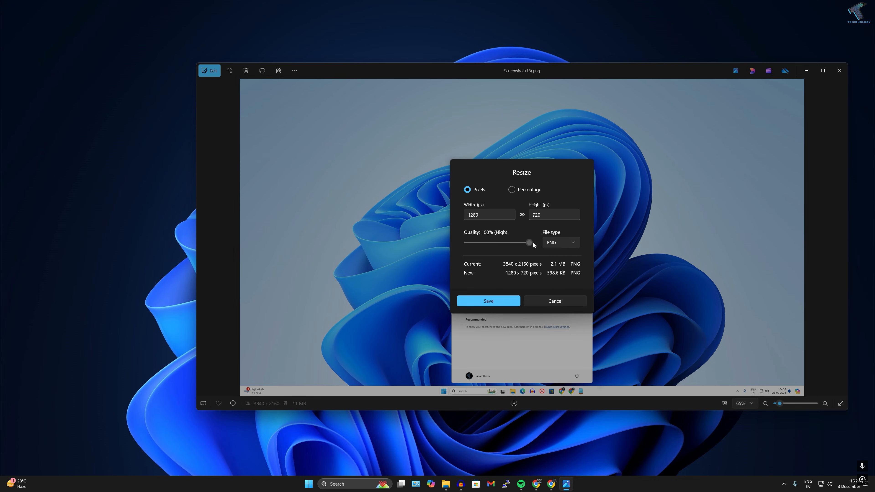
click(560, 242)
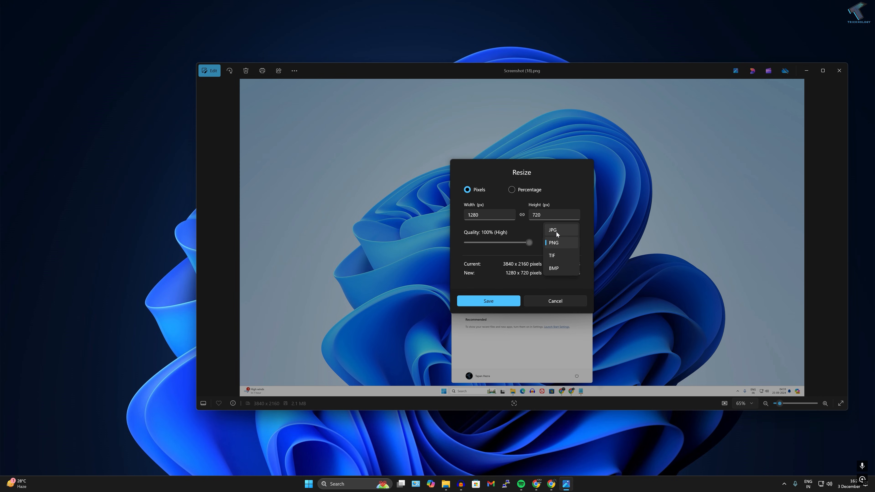
click(552, 230)
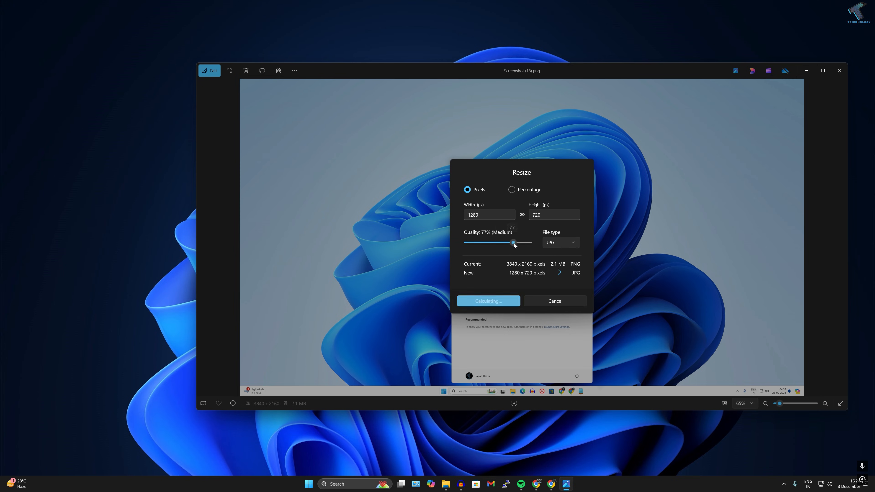
- Adjust quality to 93% so the 1280 × 720 JPG estimates 114.5 KB
drag(514, 242, 520, 242)
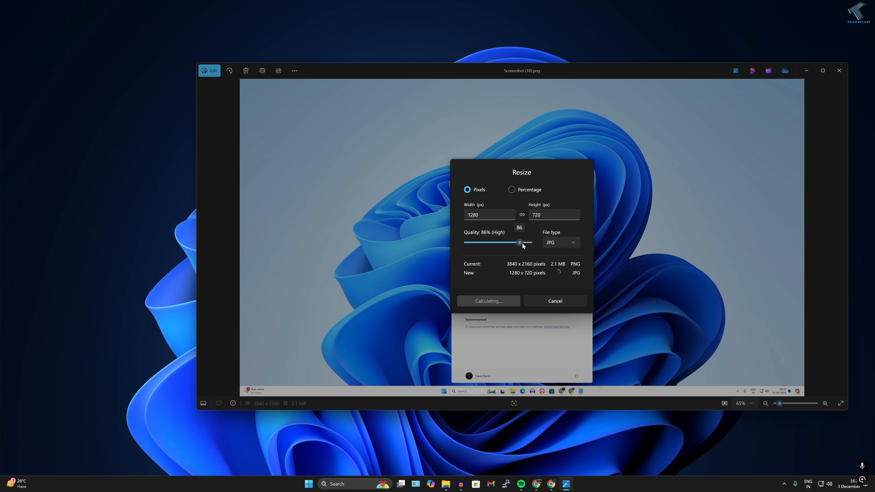
drag(519, 243, 517, 243)
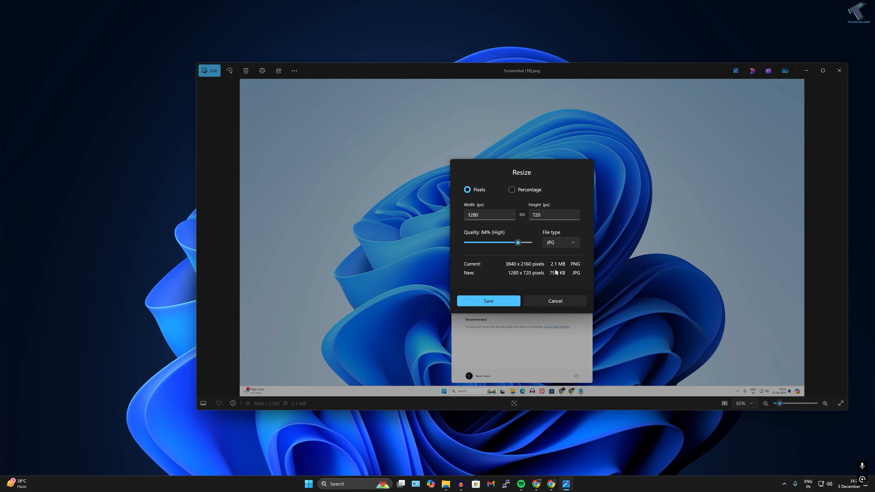
mouse_move(556, 274)
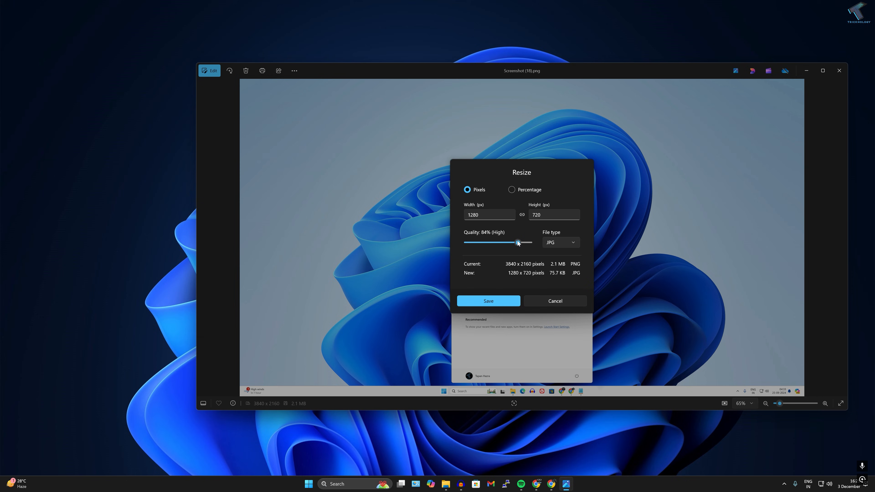
drag(518, 243, 517, 243)
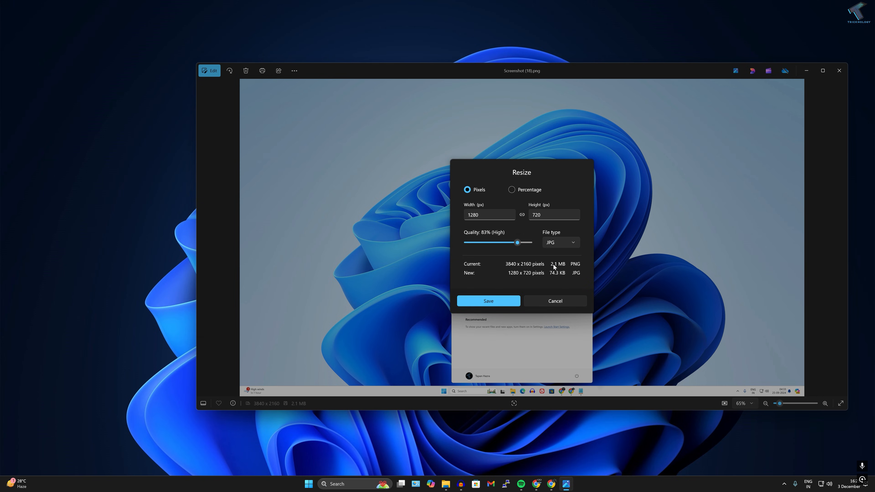
drag(517, 242, 523, 242)
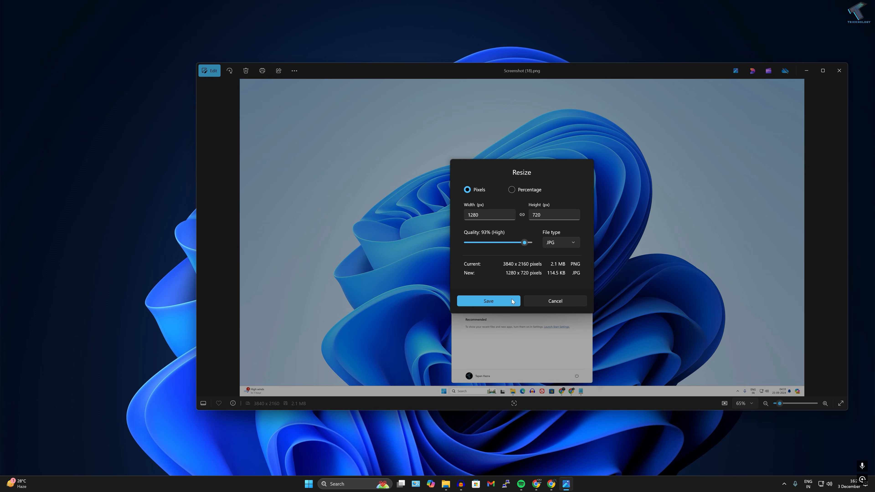
- Save the resized copy as Screenshot (18).jpg in Desktop's New folder
click(487, 301)
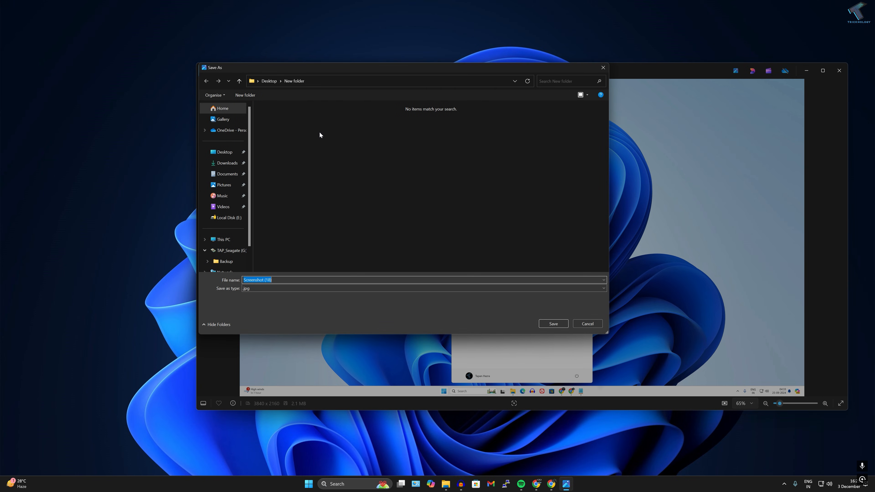
mouse_move(306, 132)
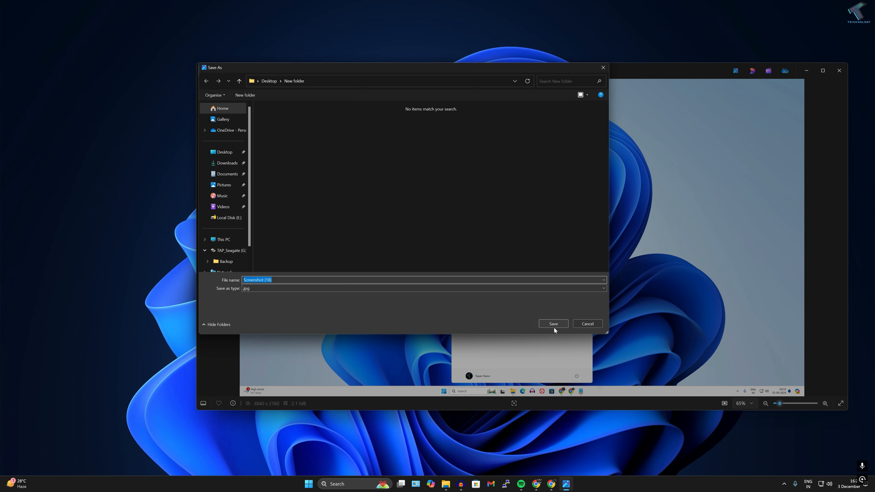
click(552, 324)
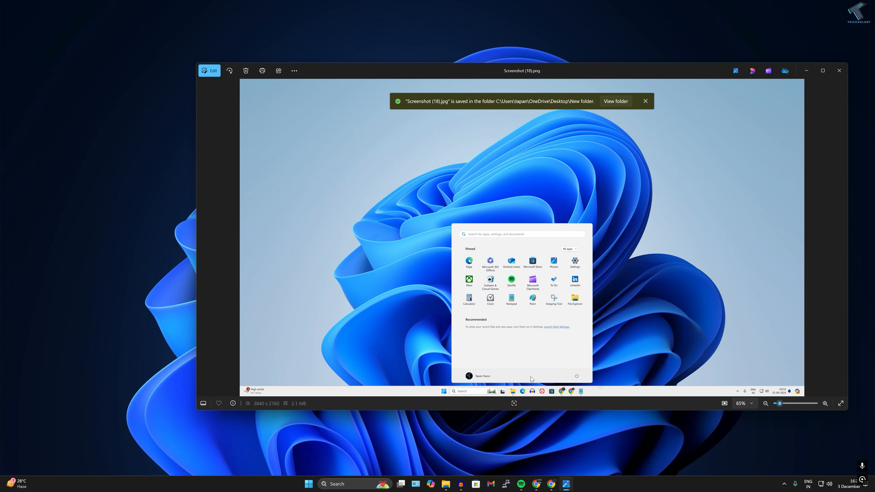
- View New folder and select Screenshot (18) JPG showing about 114 KB
click(615, 101)
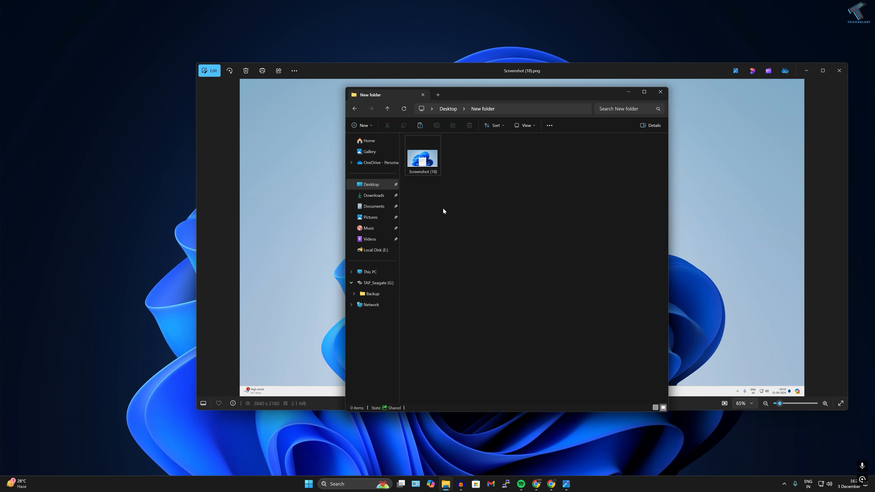
click(422, 155)
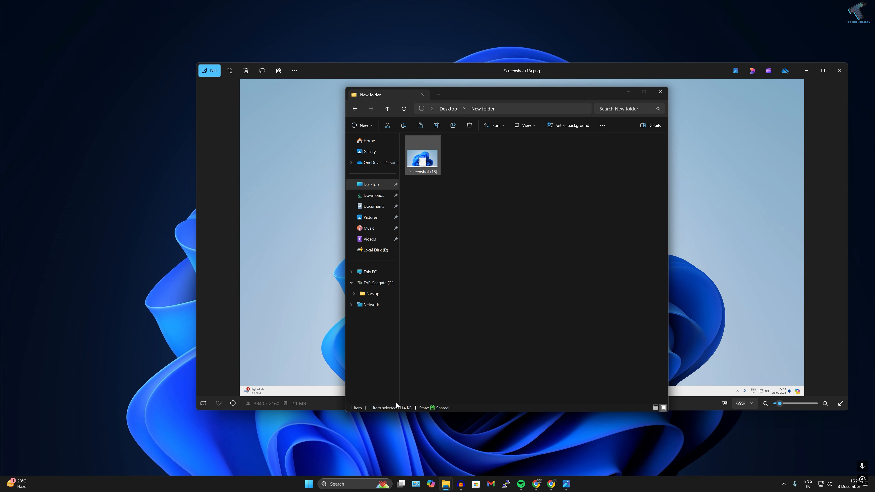
mouse_move(395, 407)
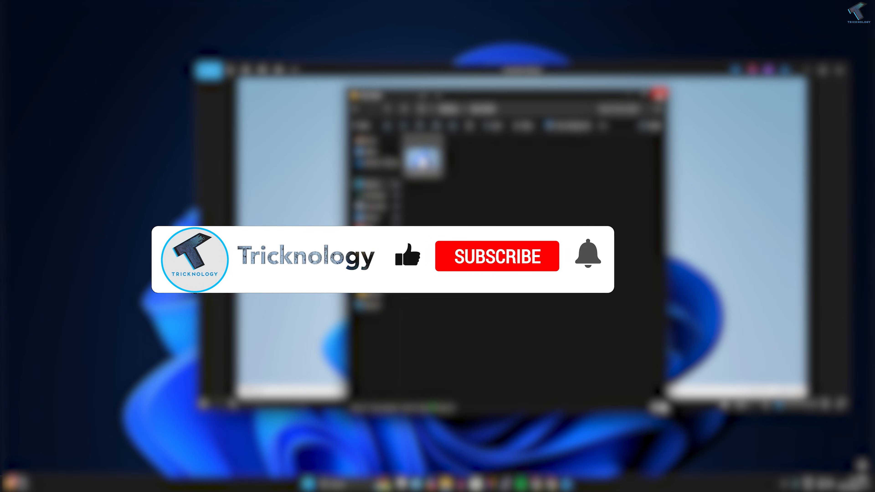
click(495, 256)
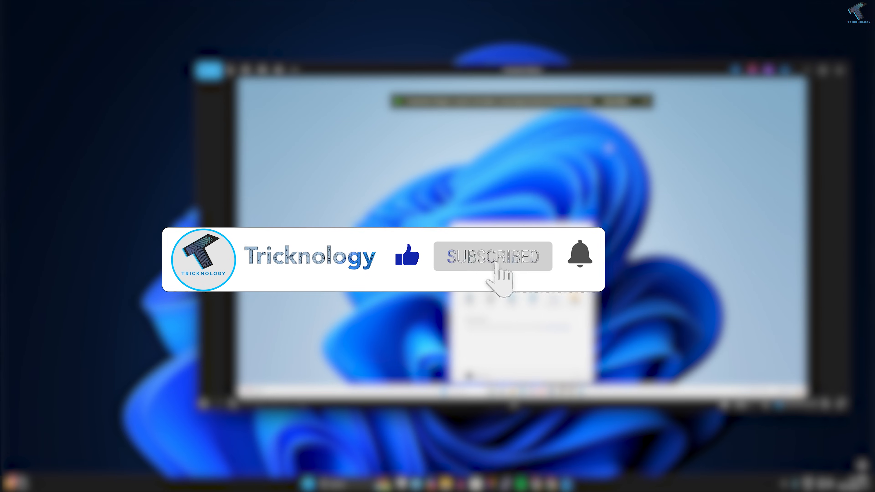